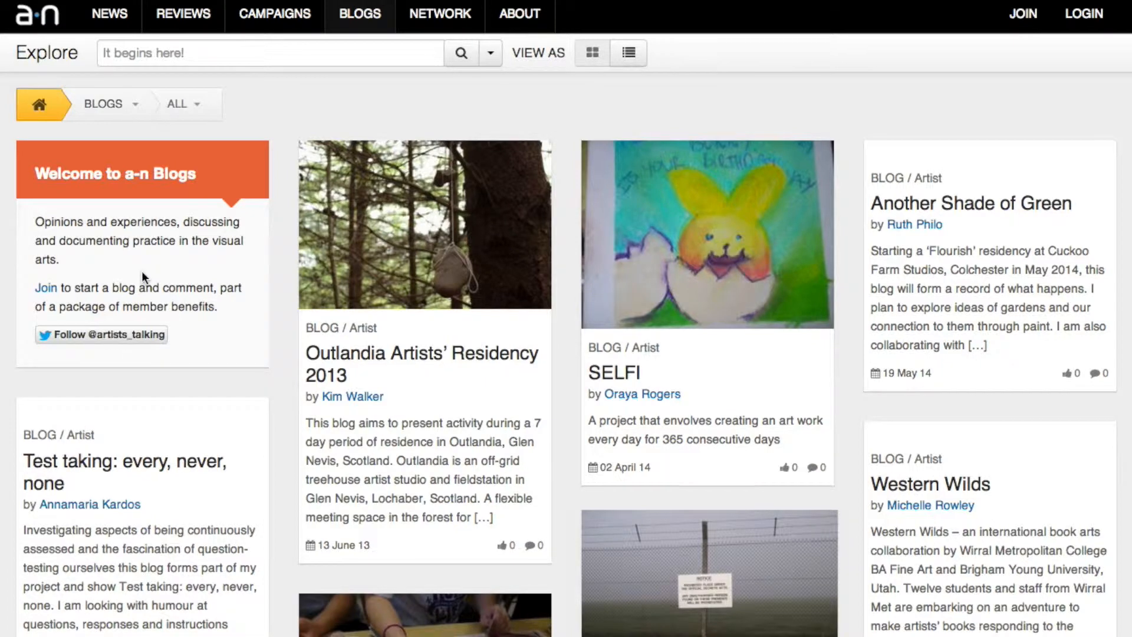
# Step: Search a-n for 'michaela nettell' to list her 'Designs for a glass tetrahedron' blog
pyautogui.click(269, 52)
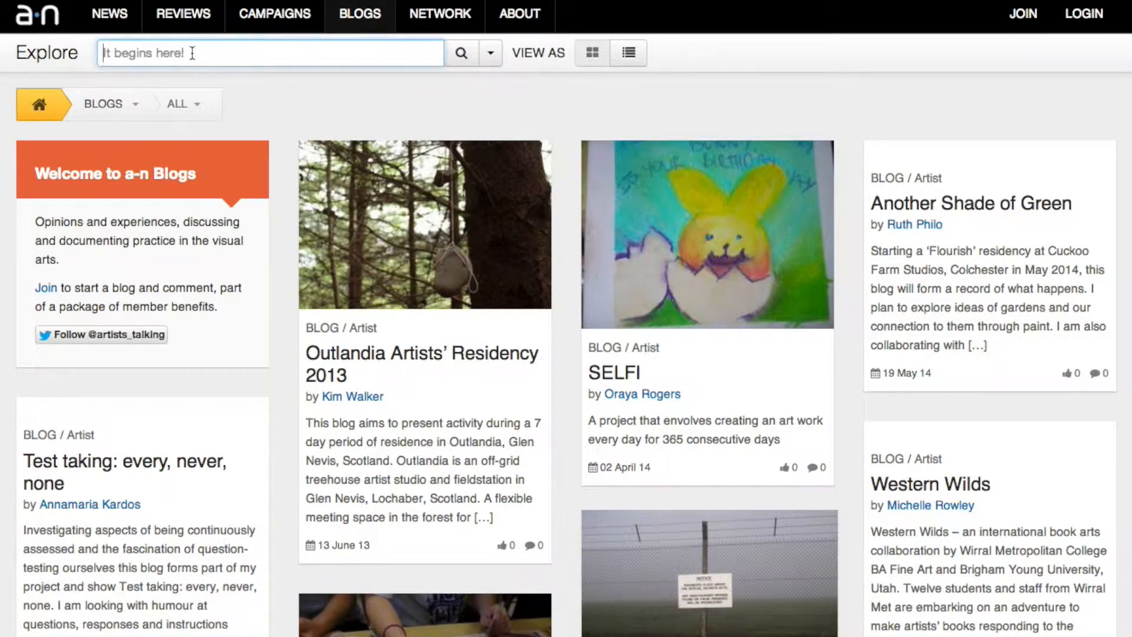
pyautogui.write('mi')
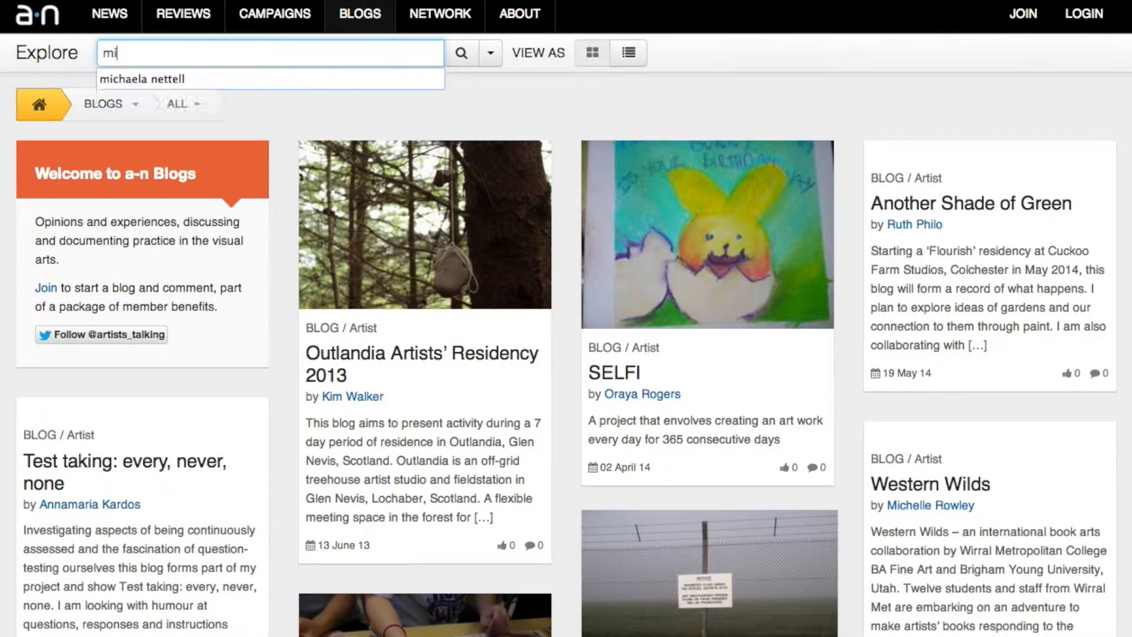
pyautogui.click(141, 78)
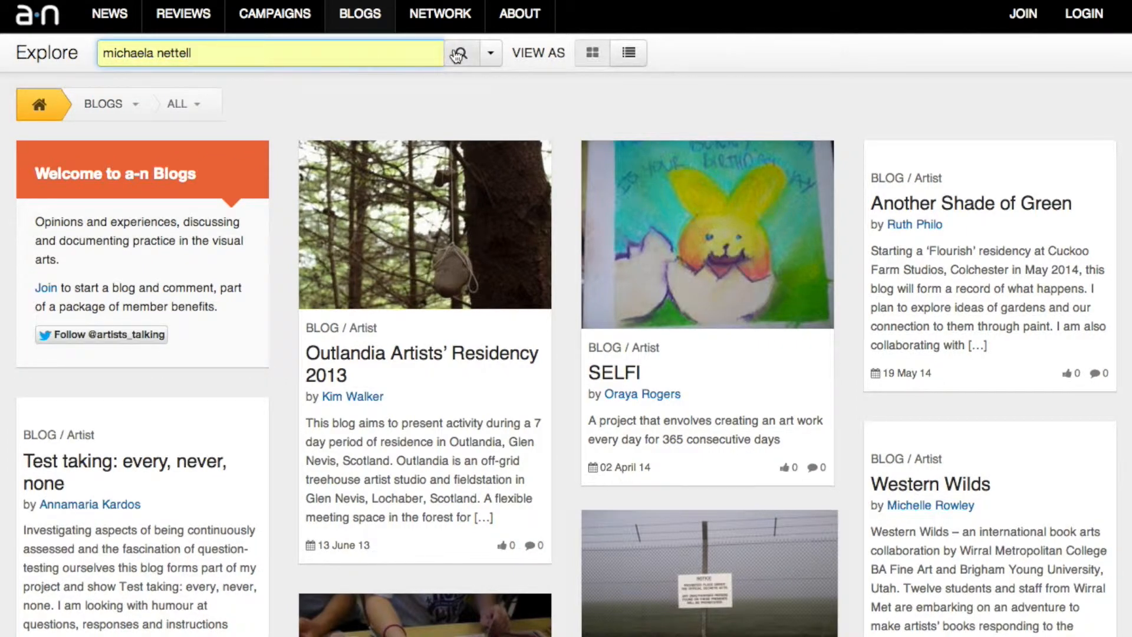
pyautogui.click(459, 52)
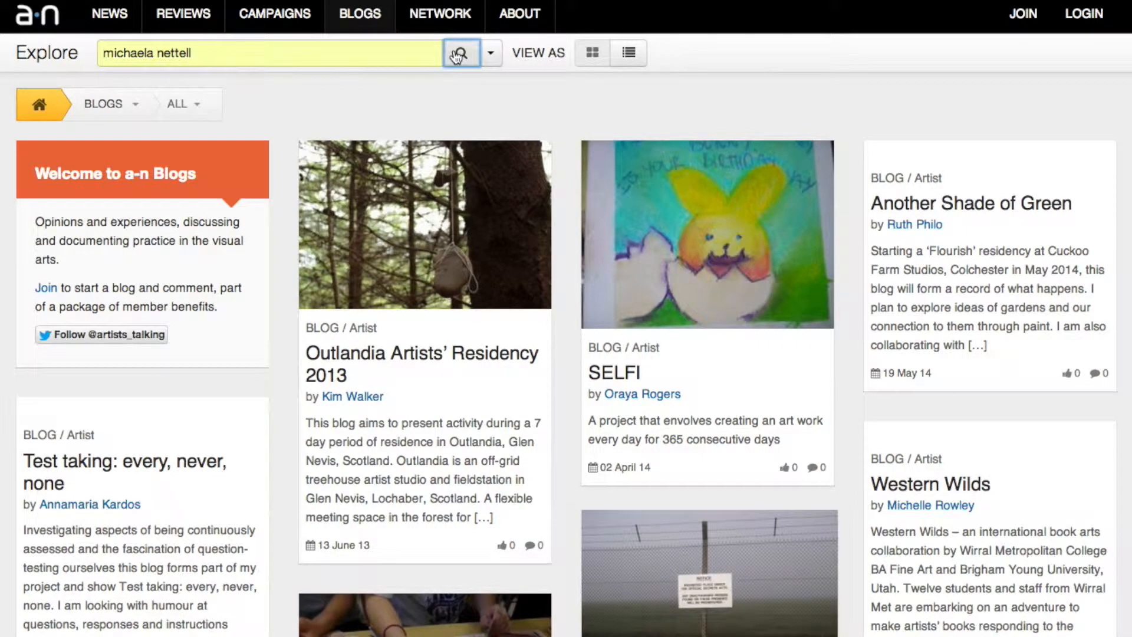
pyautogui.click(460, 52)
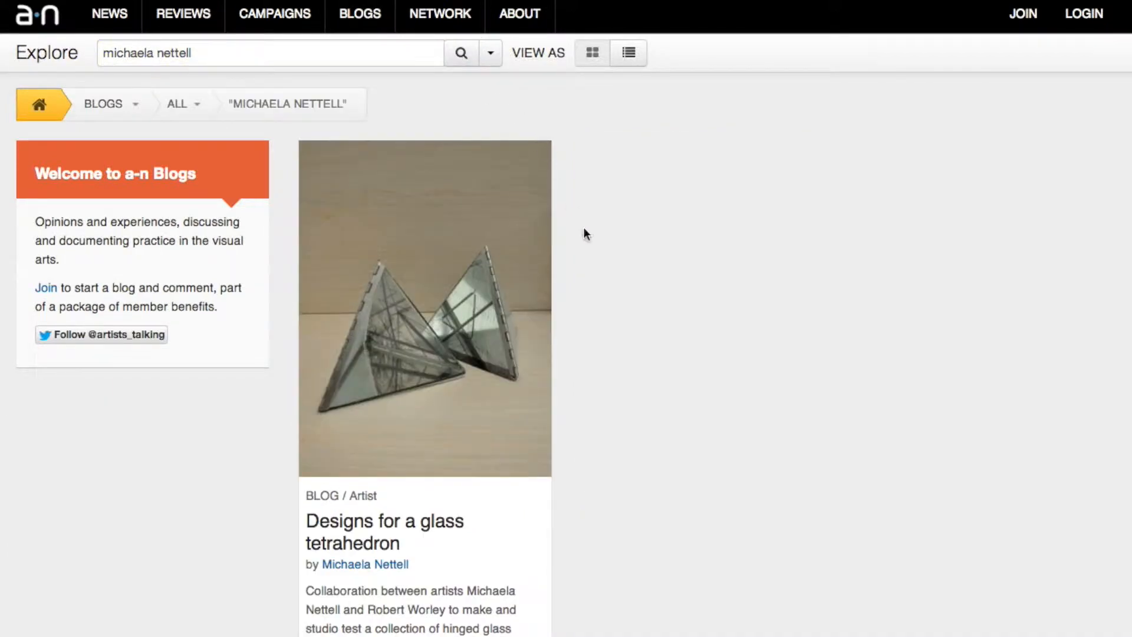
pyautogui.moveTo(526, 559)
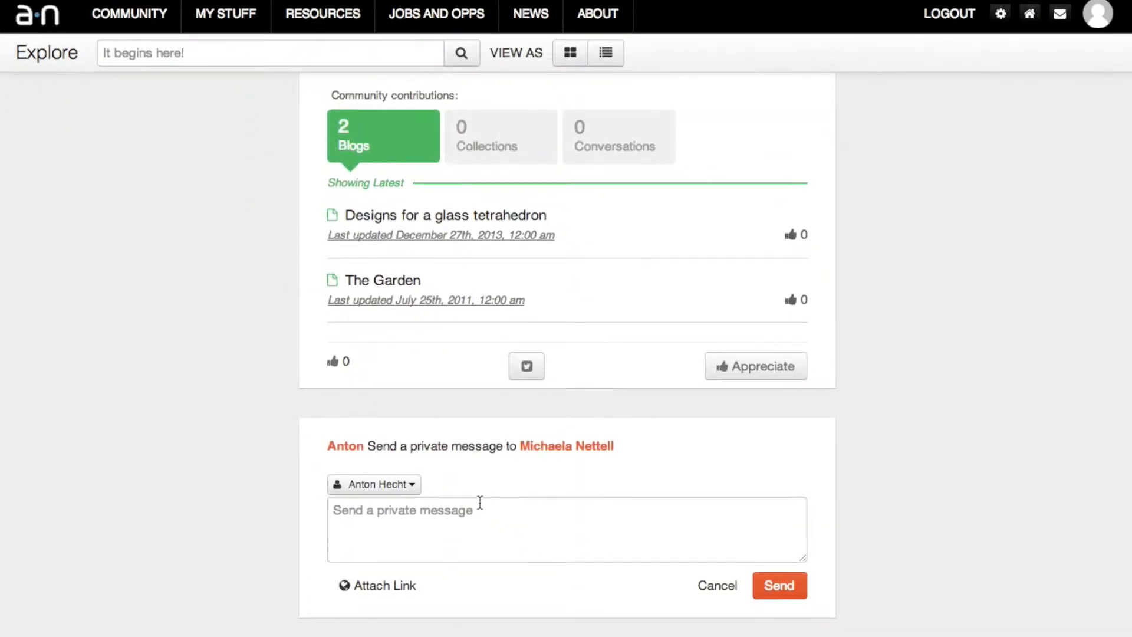
# Step: Type the private message 'Like your work… this work called Tower Block Musical'
pyautogui.write('Li')
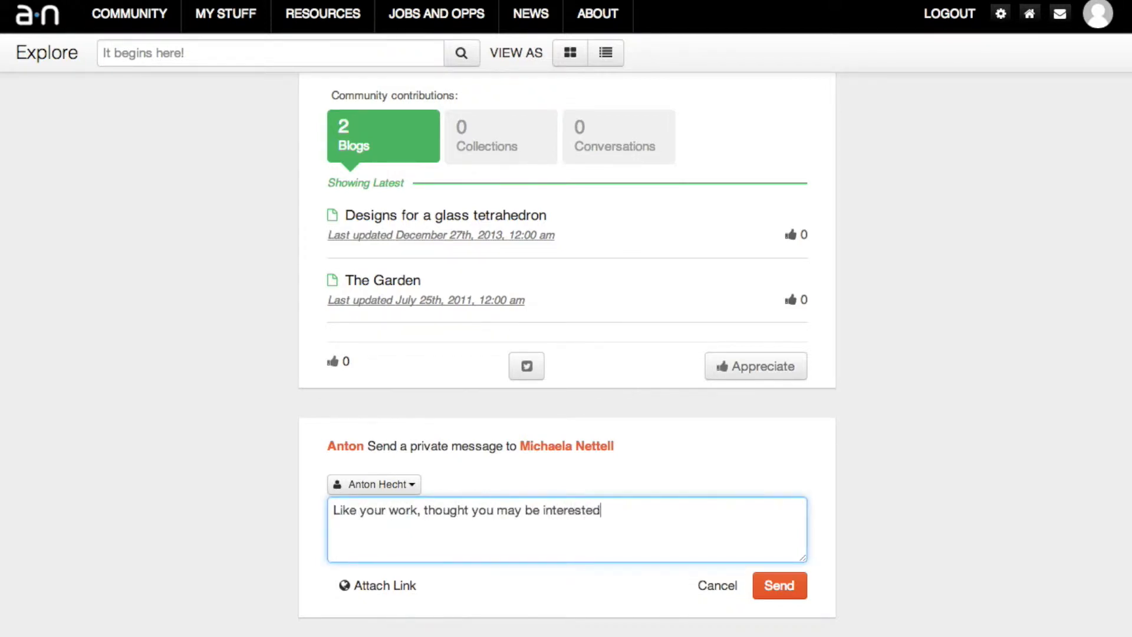
pyautogui.write('in this work called')
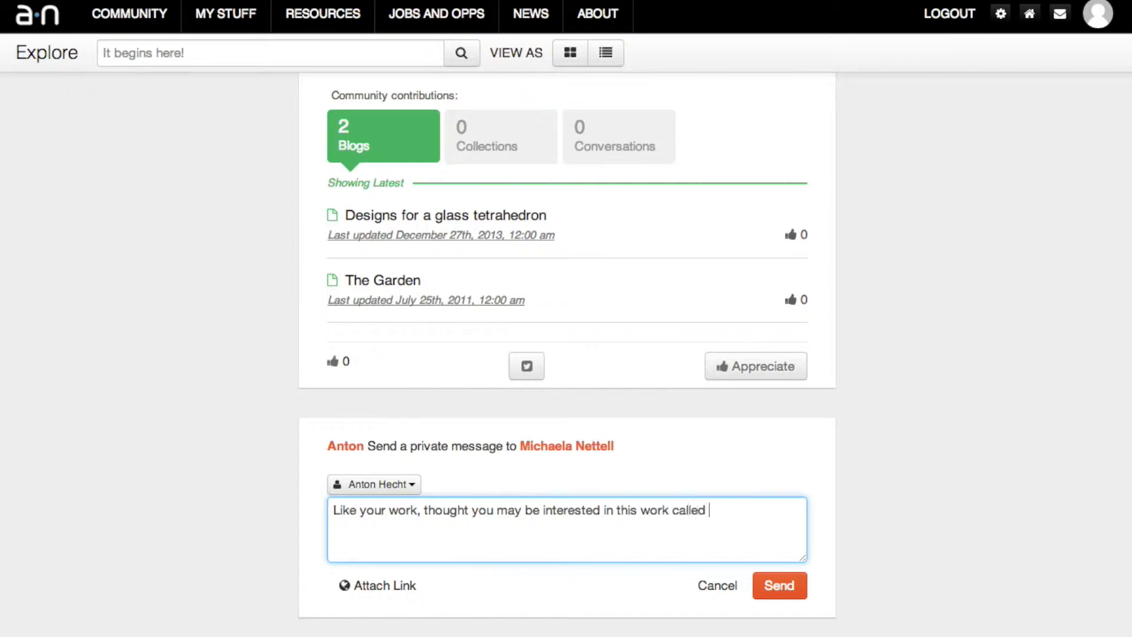
pyautogui.write('Tower Block Musi')
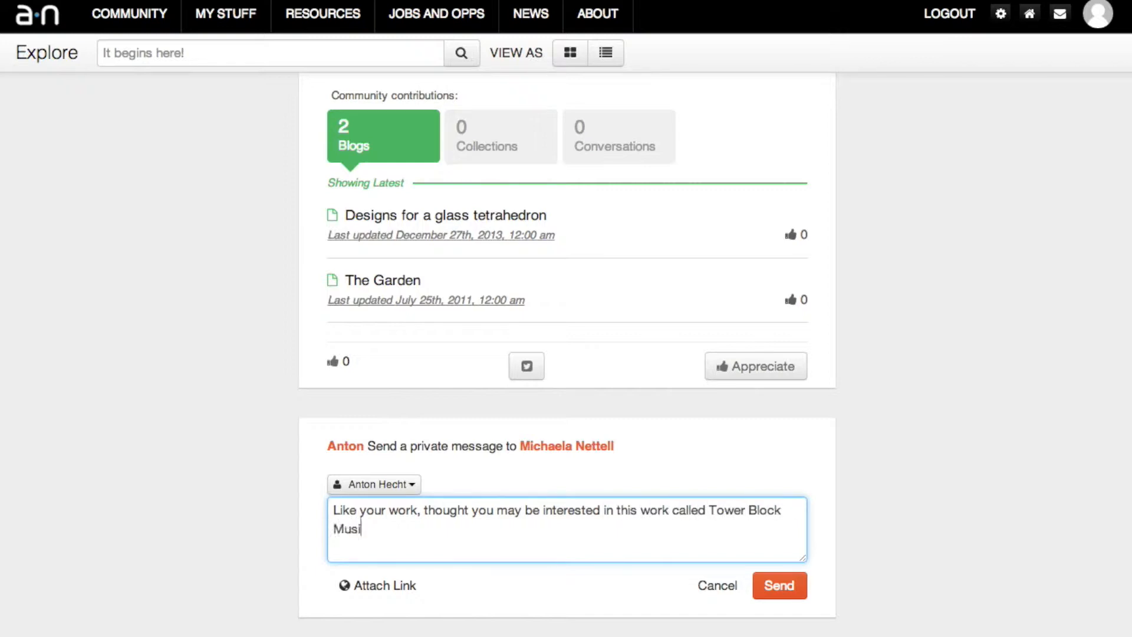
pyautogui.write('cal')
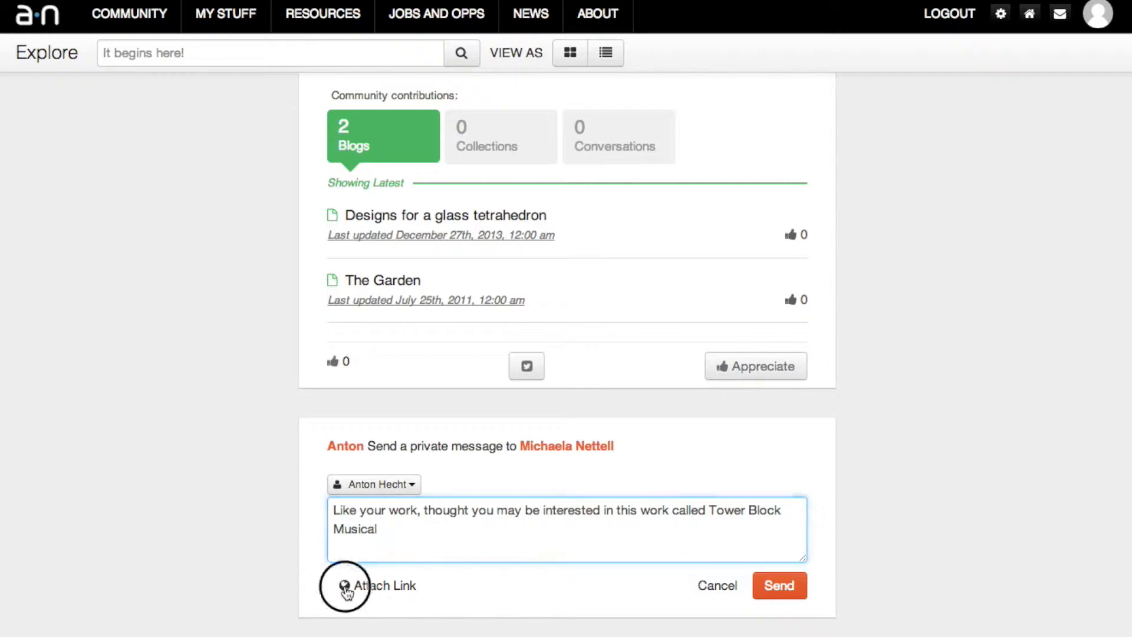
pyautogui.click(378, 586)
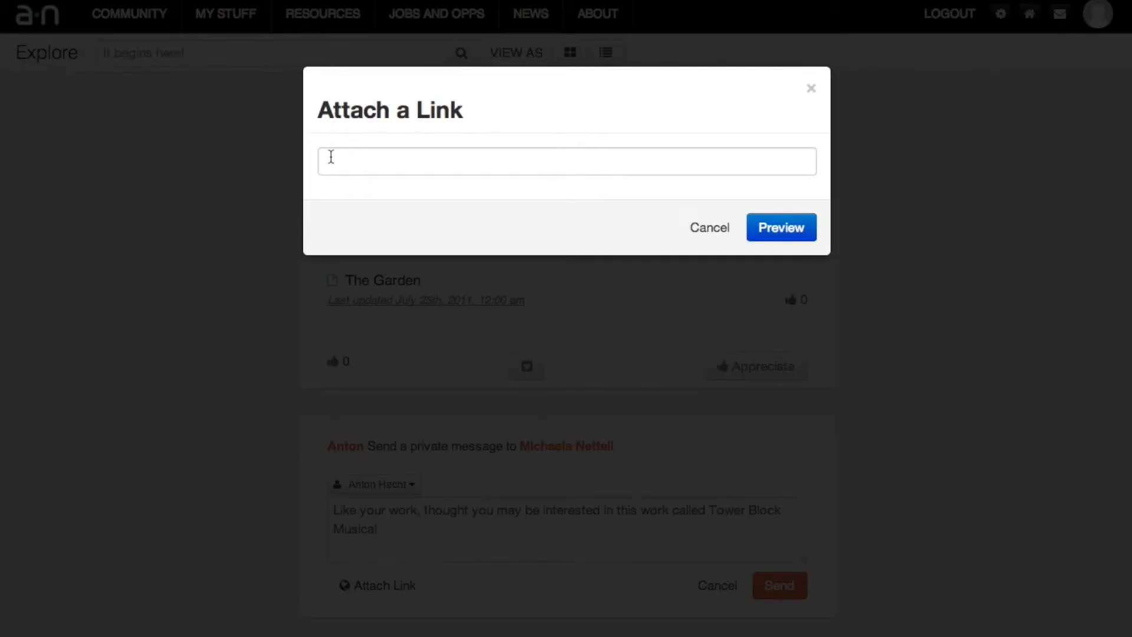
pyautogui.write('https://www.youtube.com/watch?v=qidreoNLwr8')
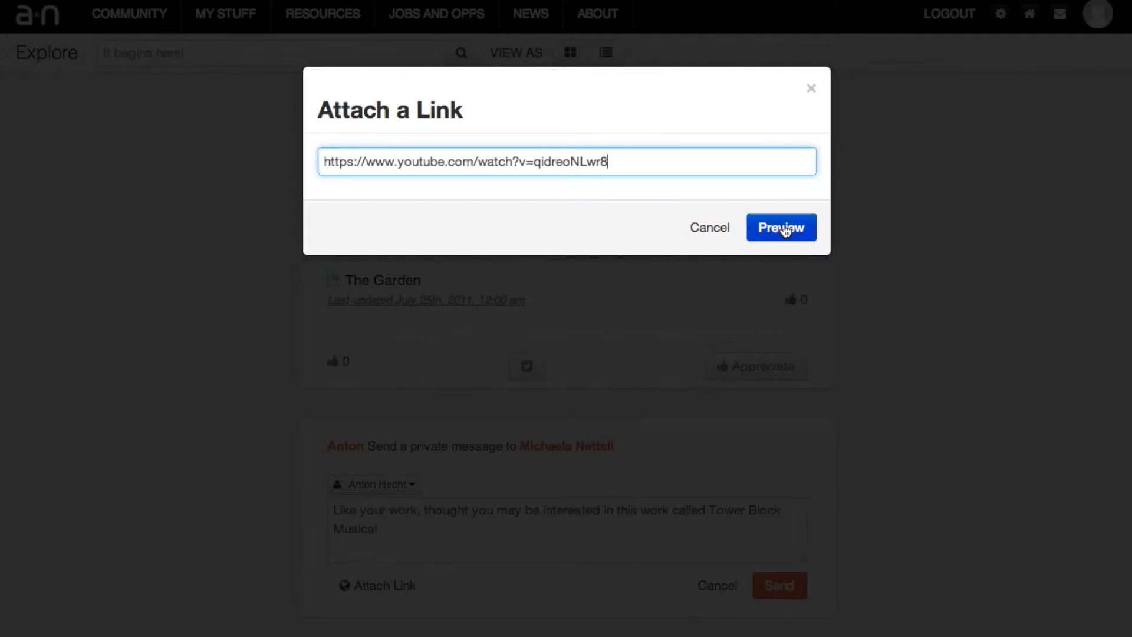
pyautogui.click(782, 226)
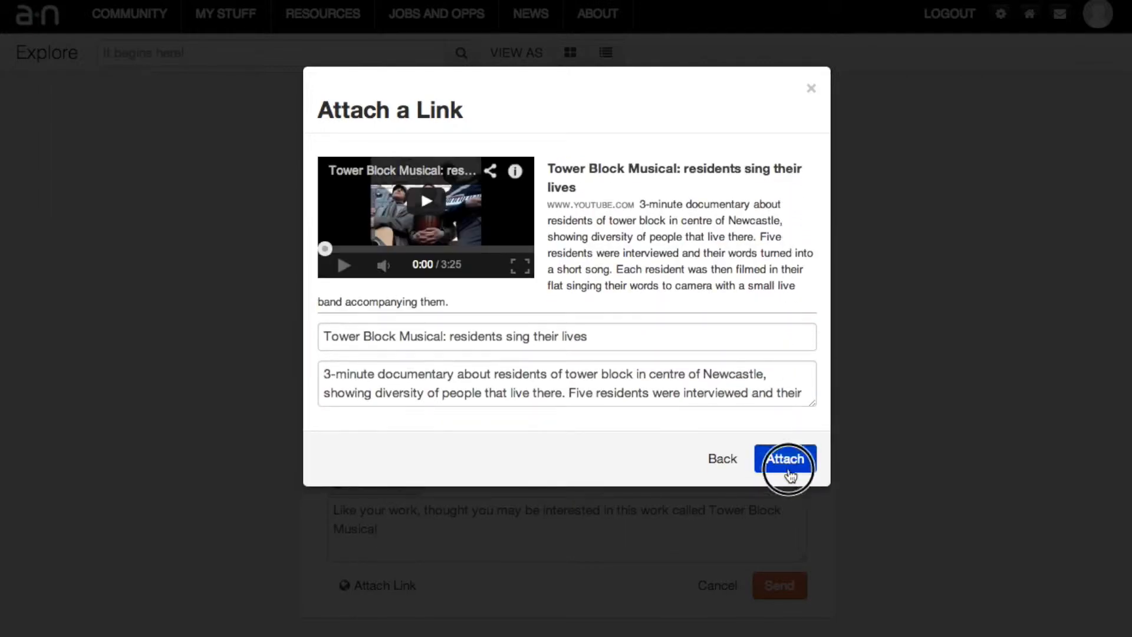
pyautogui.click(786, 459)
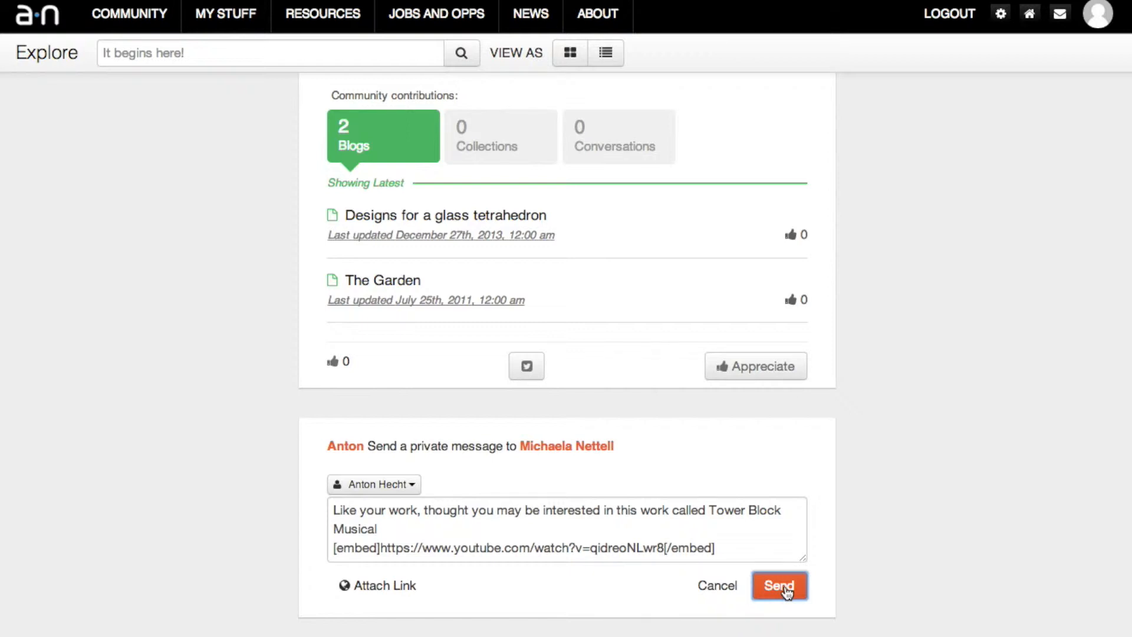
pyautogui.click(779, 585)
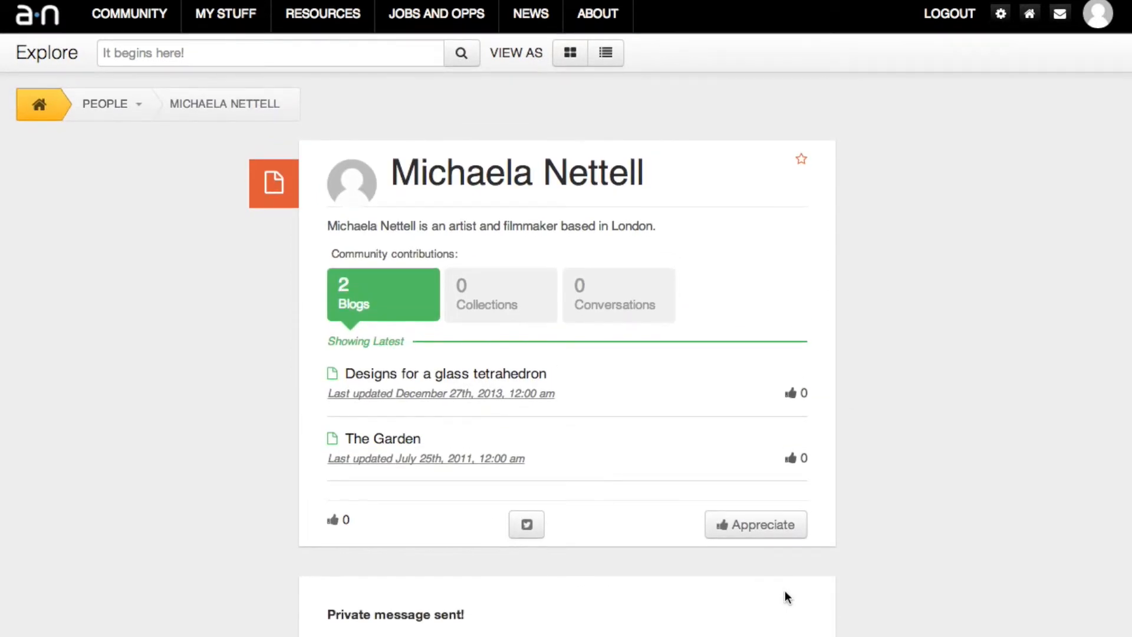
pyautogui.moveTo(792, 592)
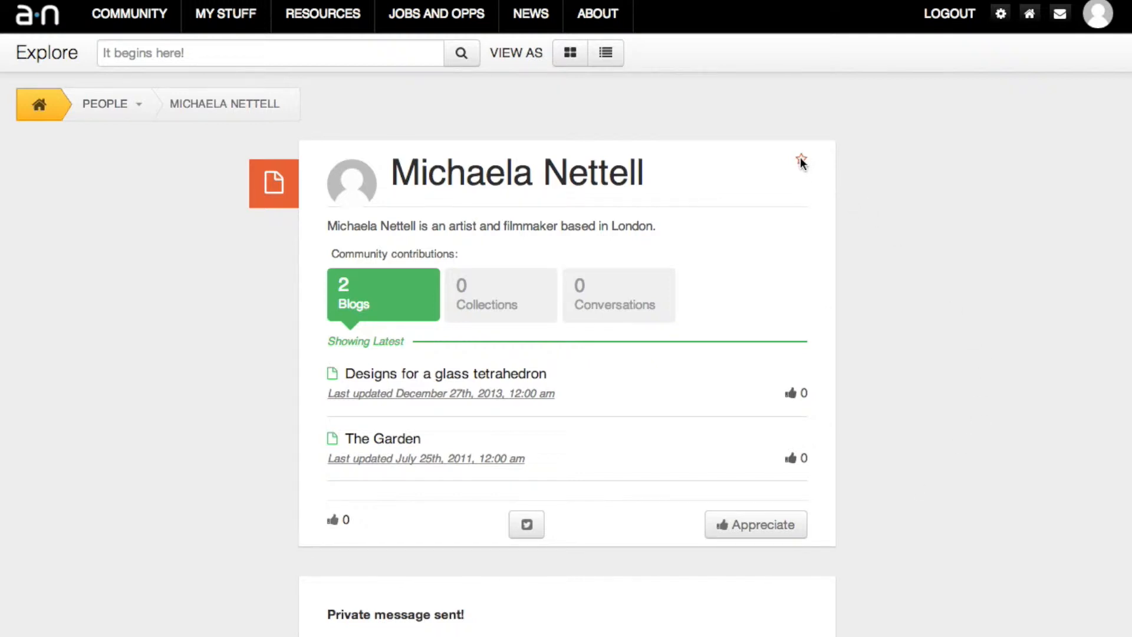
pyautogui.moveTo(800, 159)
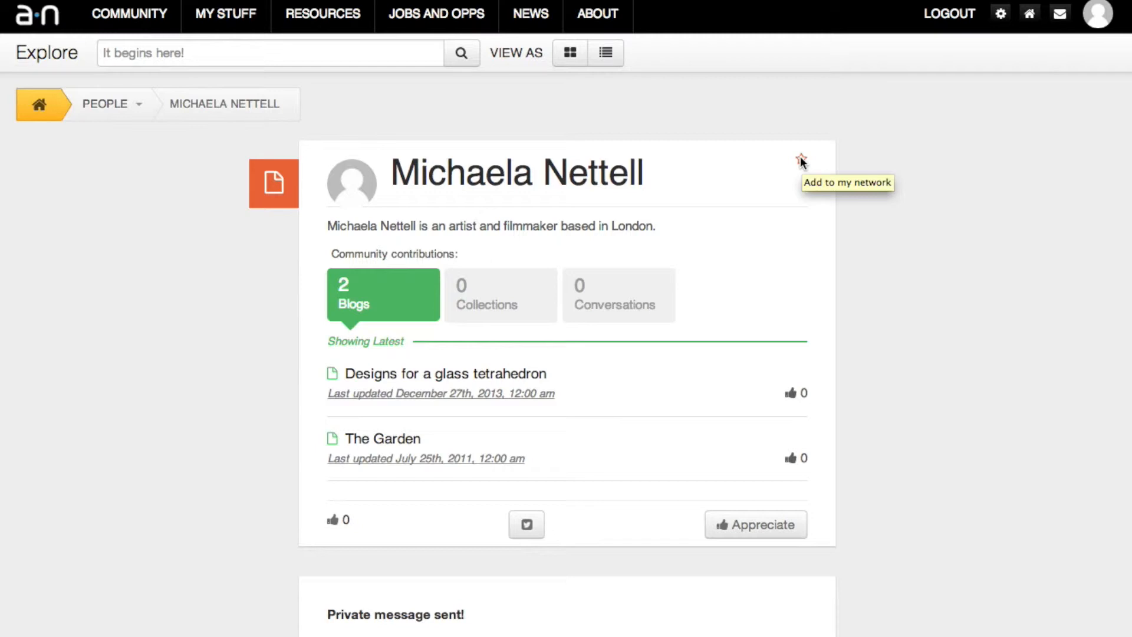
pyautogui.click(800, 157)
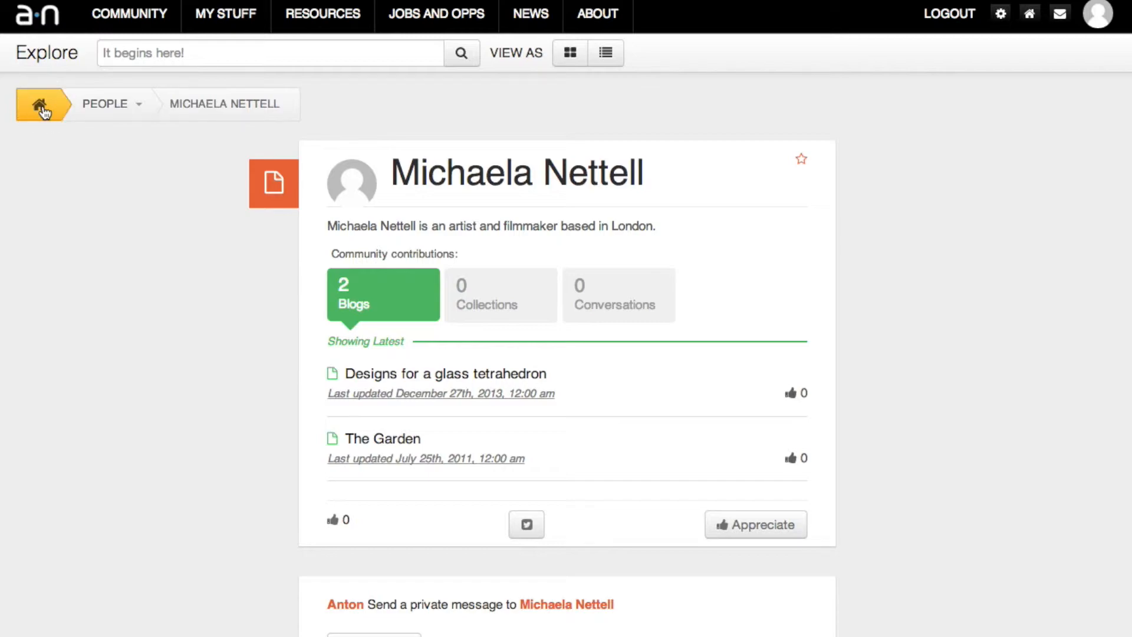
pyautogui.click(39, 104)
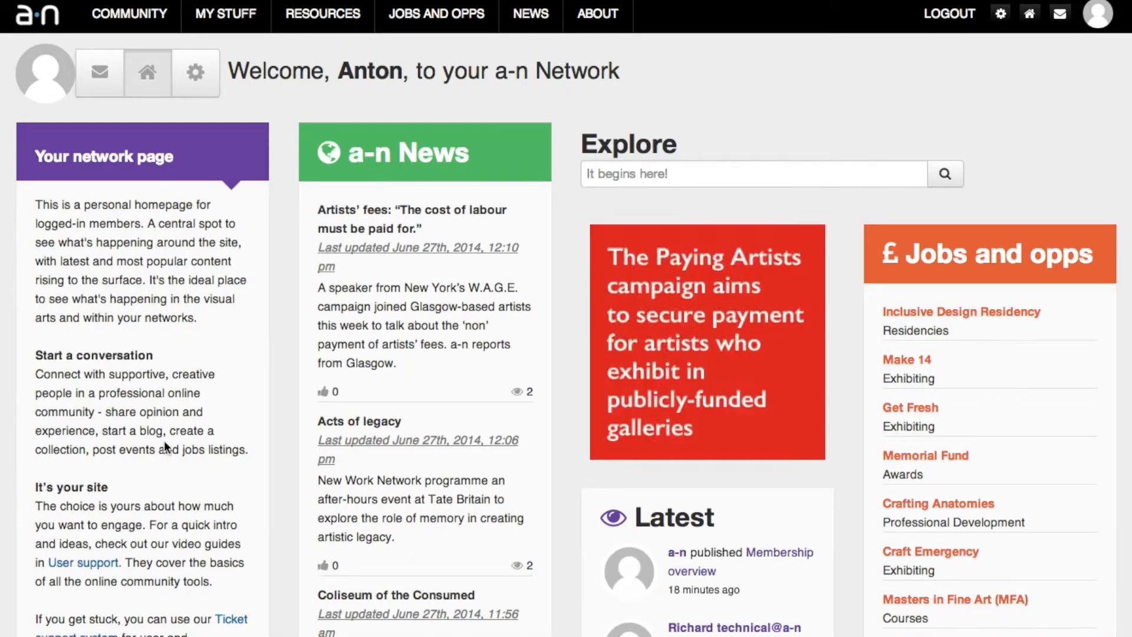
pyautogui.scroll(-3)
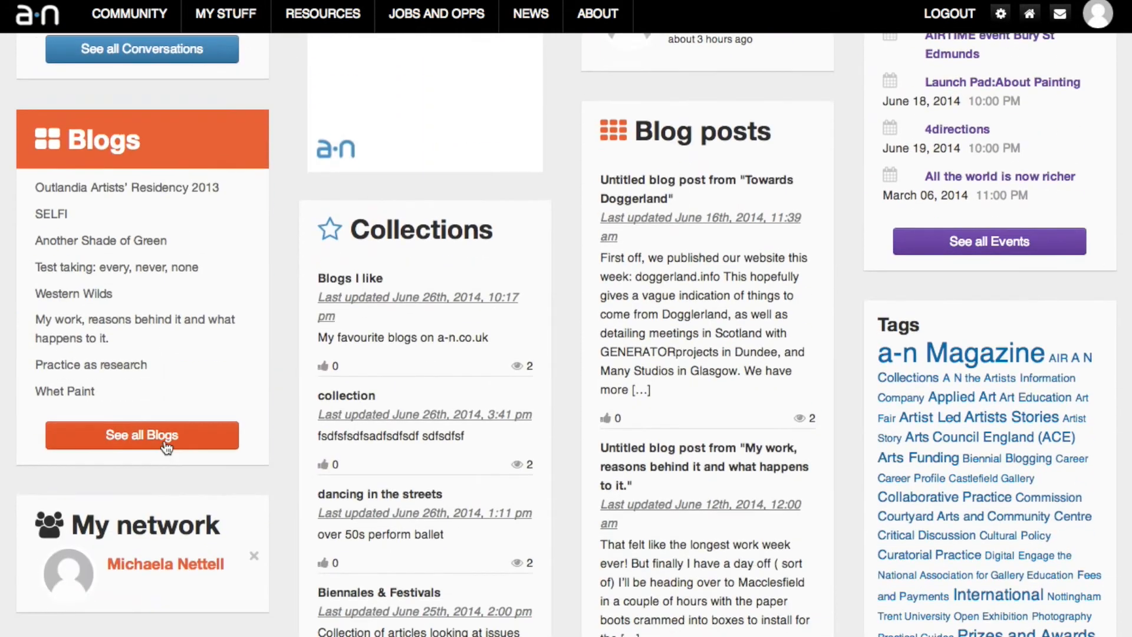
pyautogui.scroll(-3)
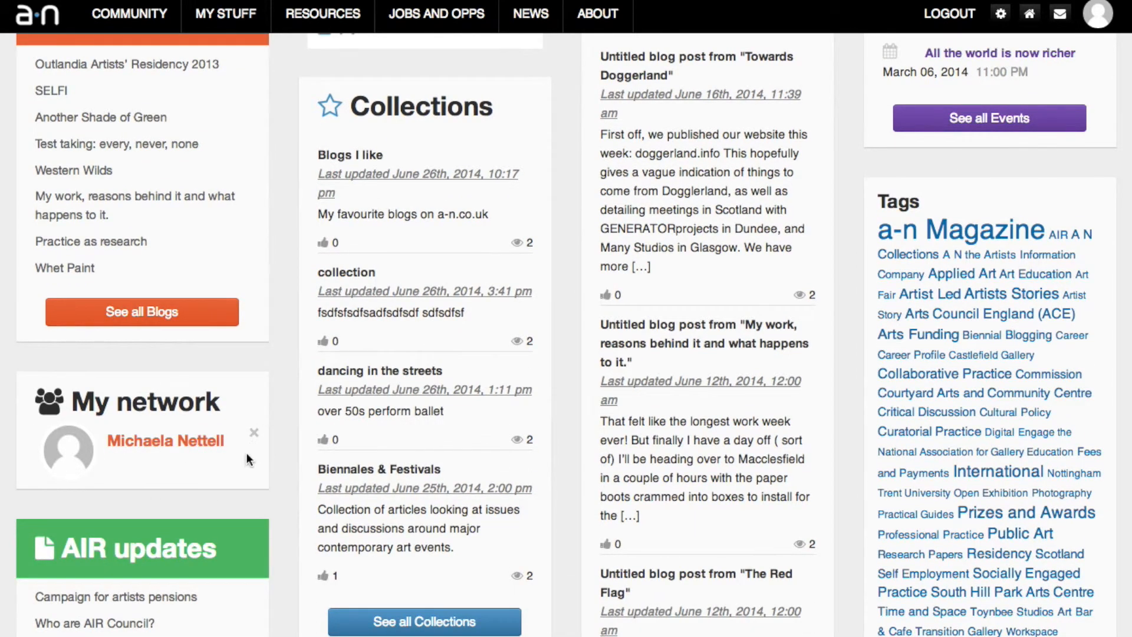
pyautogui.scroll(-3)
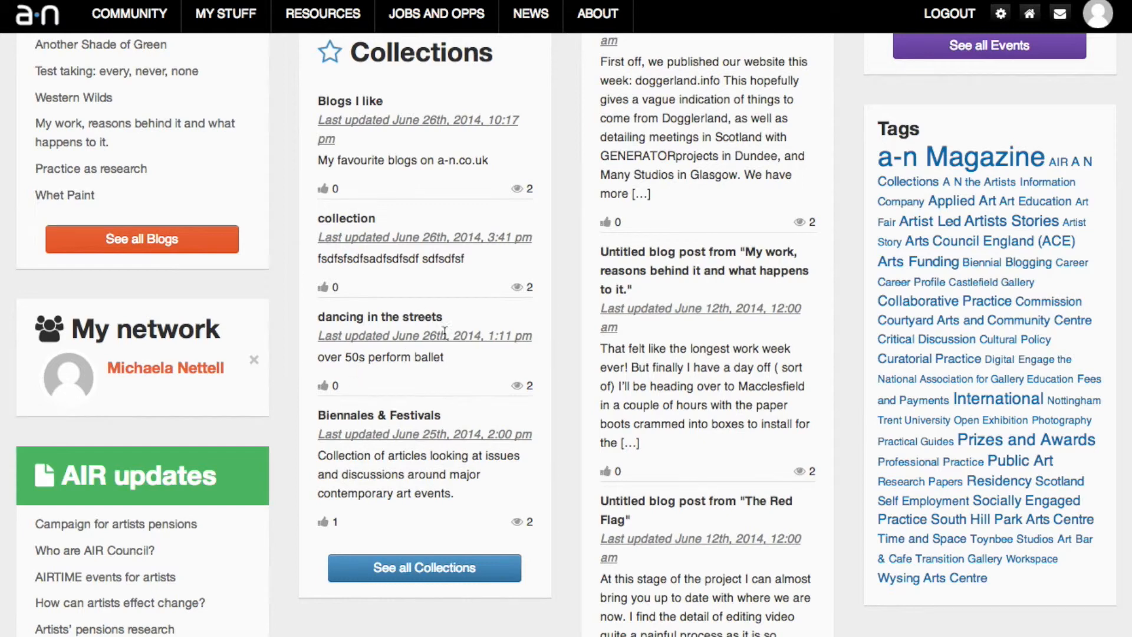
pyautogui.moveTo(869, 66)
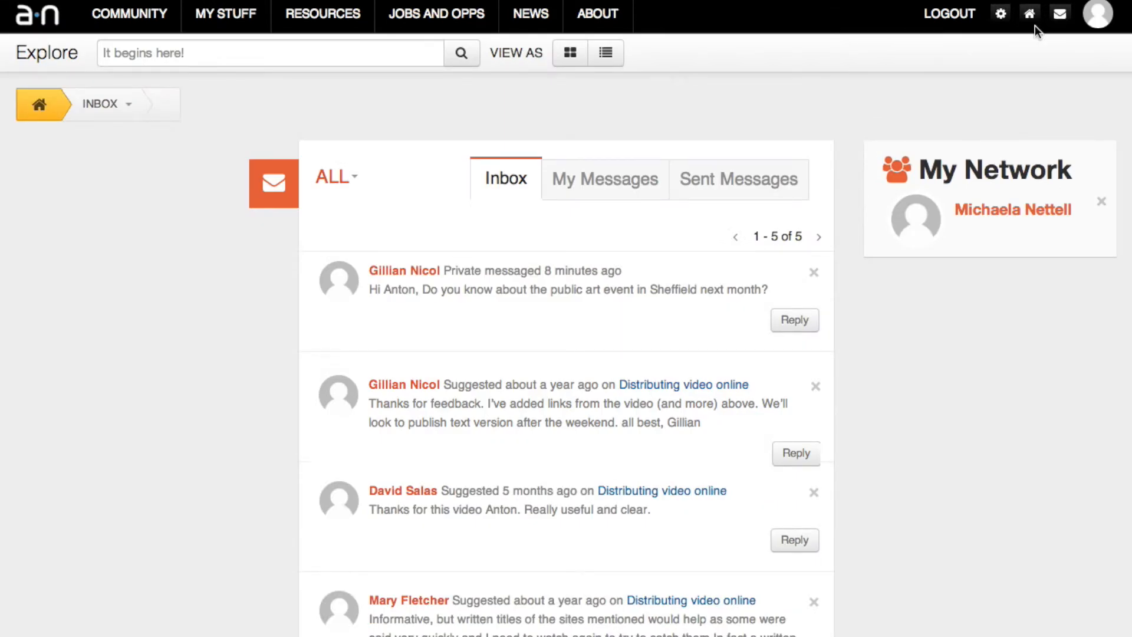
pyautogui.moveTo(807, 130)
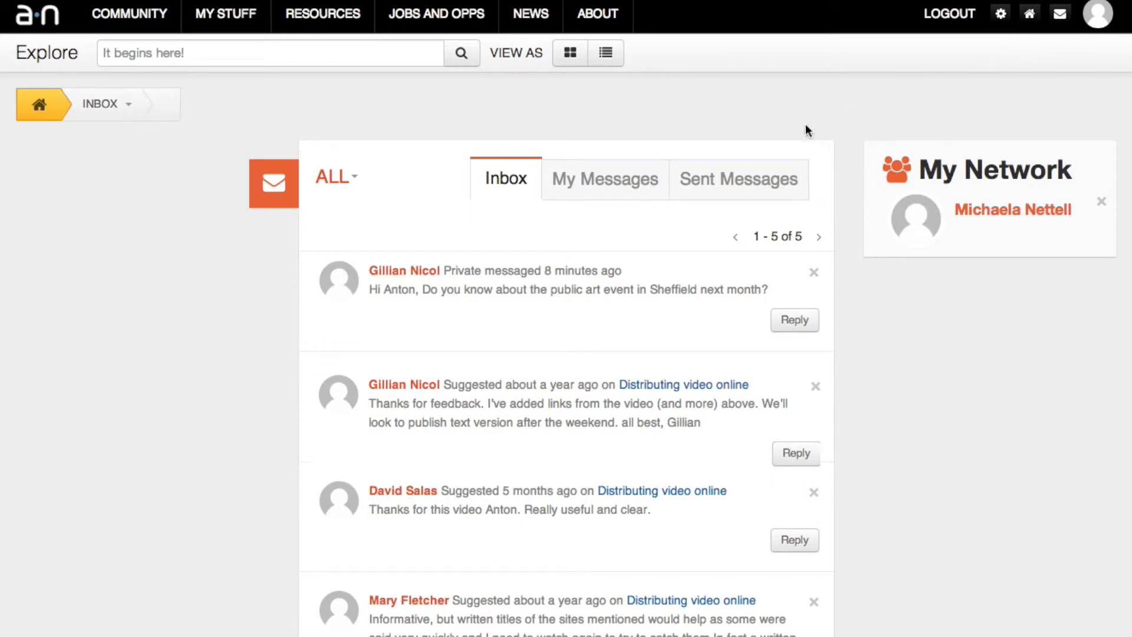
# Step: Switch the message centre to the My Messages tab
pyautogui.scroll(-3)
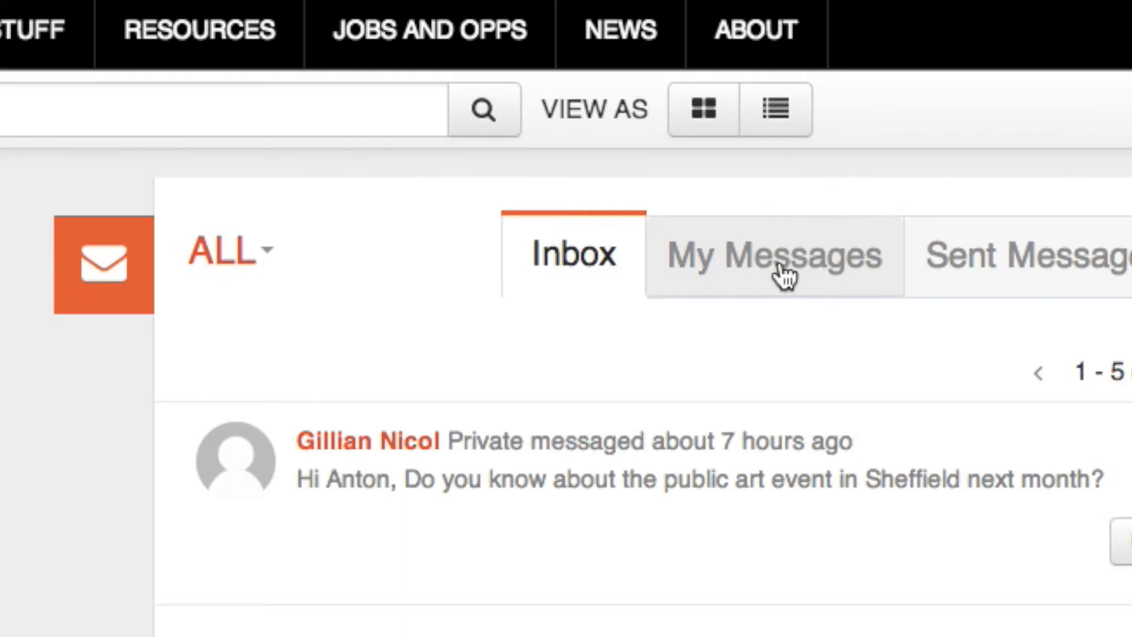
pyautogui.click(773, 256)
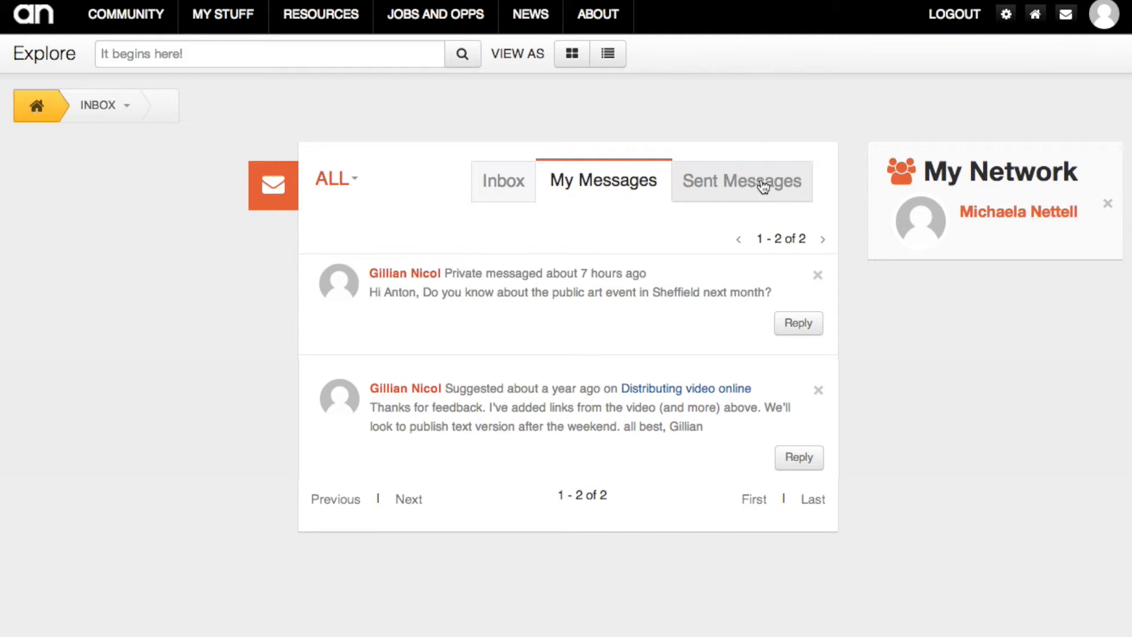
pyautogui.click(740, 180)
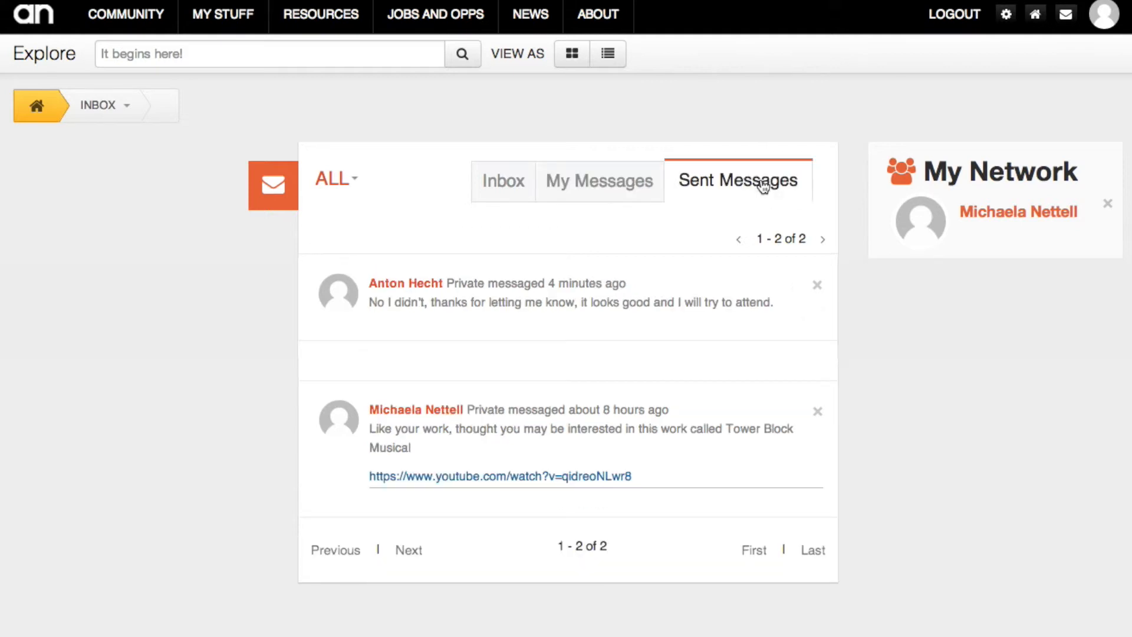
pyautogui.moveTo(917, 107)
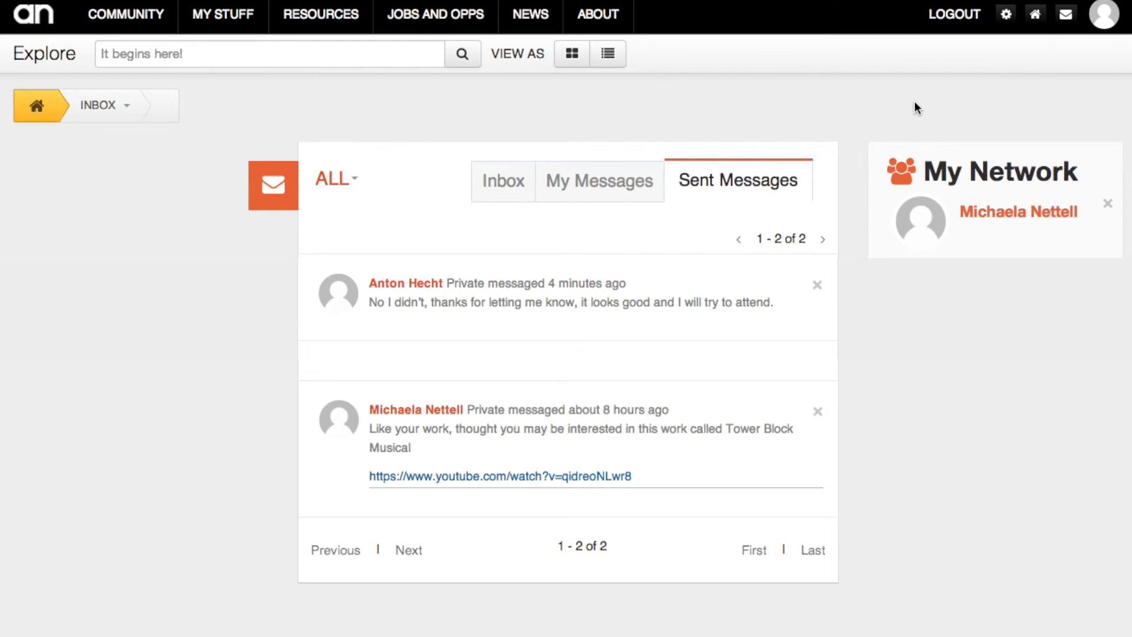
pyautogui.moveTo(908, 406)
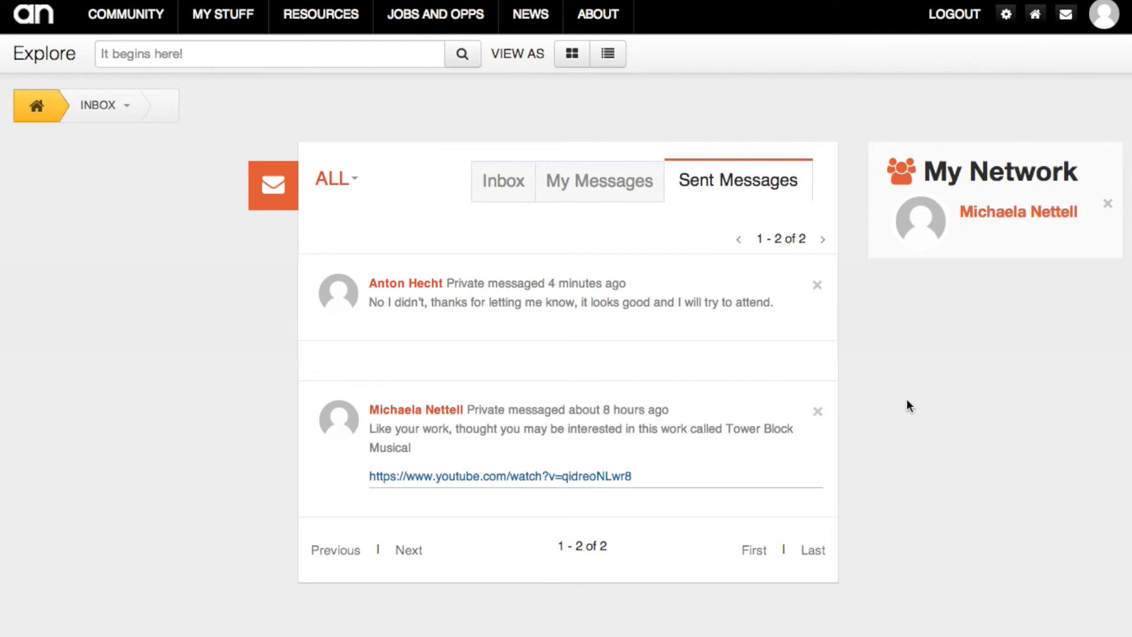
pyautogui.moveTo(1069, 14)
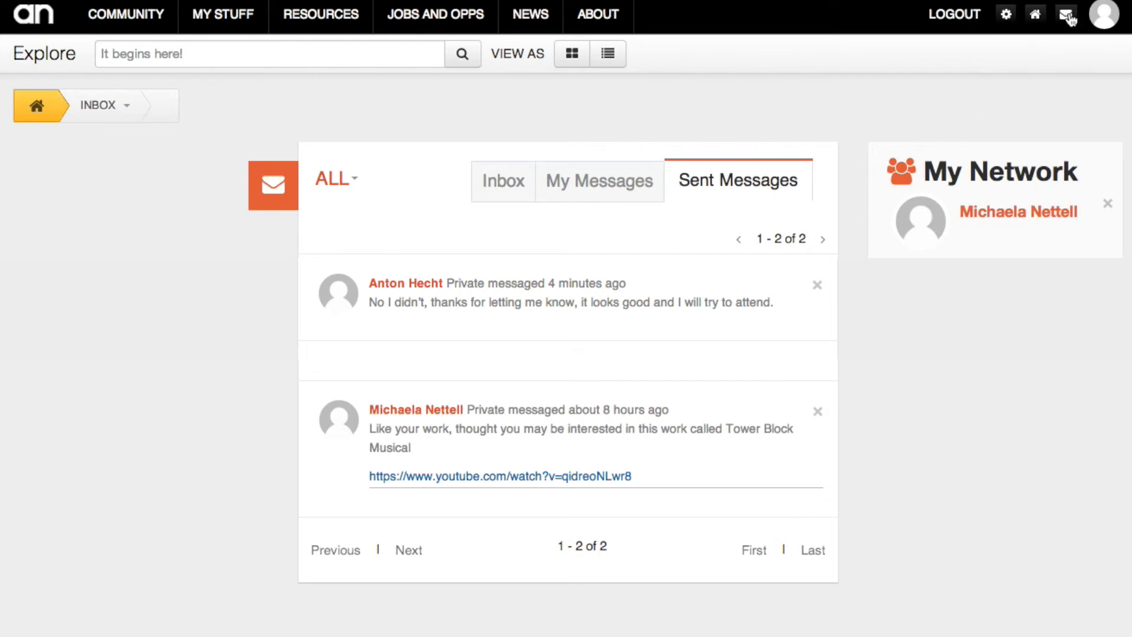
# Step: Return to the Inbox listing all five received messages
pyautogui.click(506, 181)
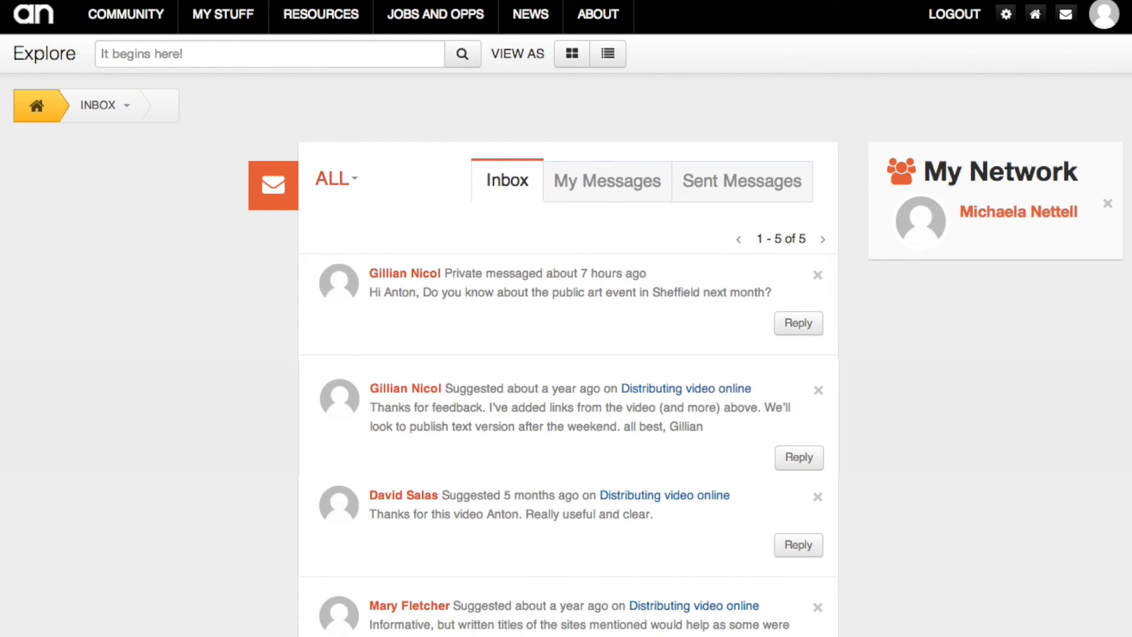
pyautogui.moveTo(39, 116)
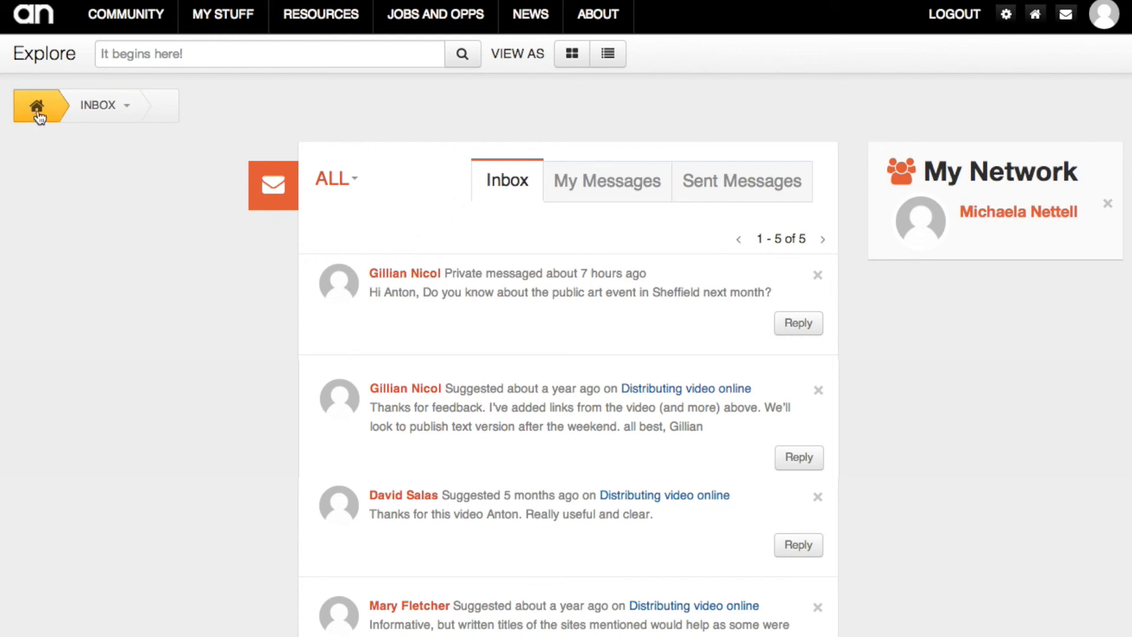